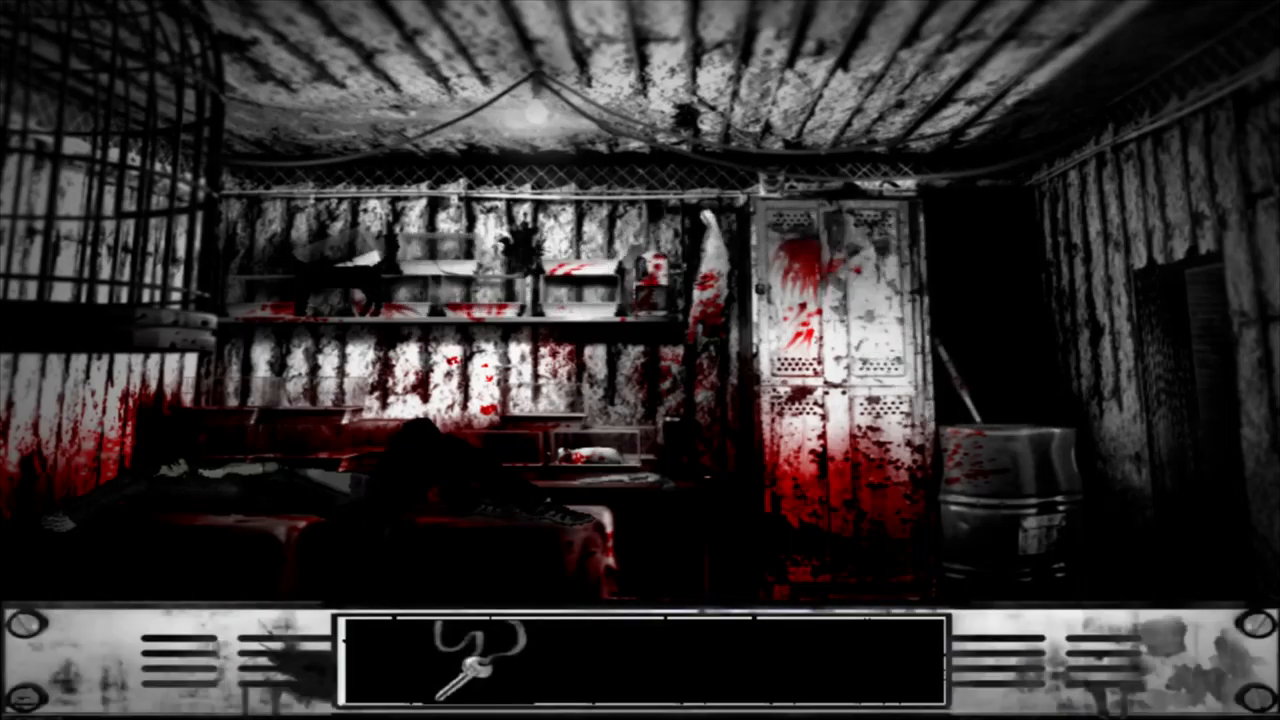
Use the key item on the bloody cage room to progress Susan's escape toward the kitchen
left_click(476, 664)
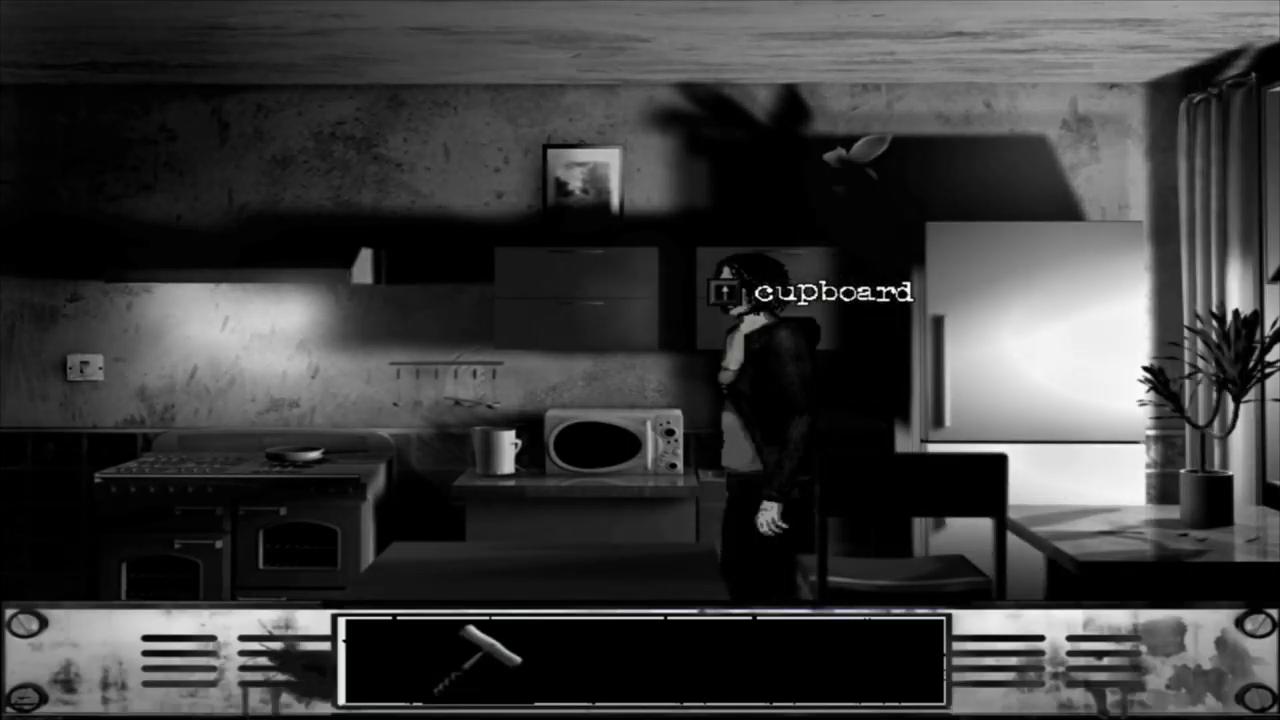
Examine the living-room glass bookcase so the 'take wine glasses' option appears
left_click(720, 292)
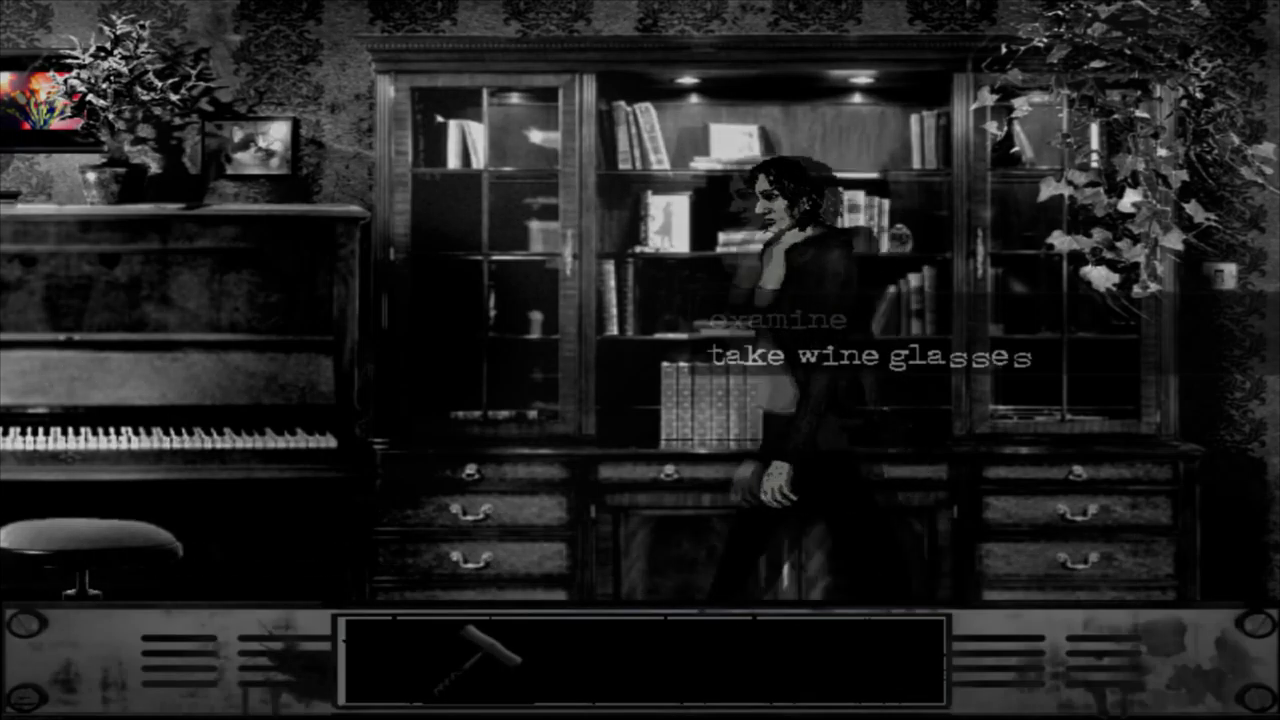
Take the wine glasses and return to Mitzi's attic room with the corkscrew
left_click(870, 356)
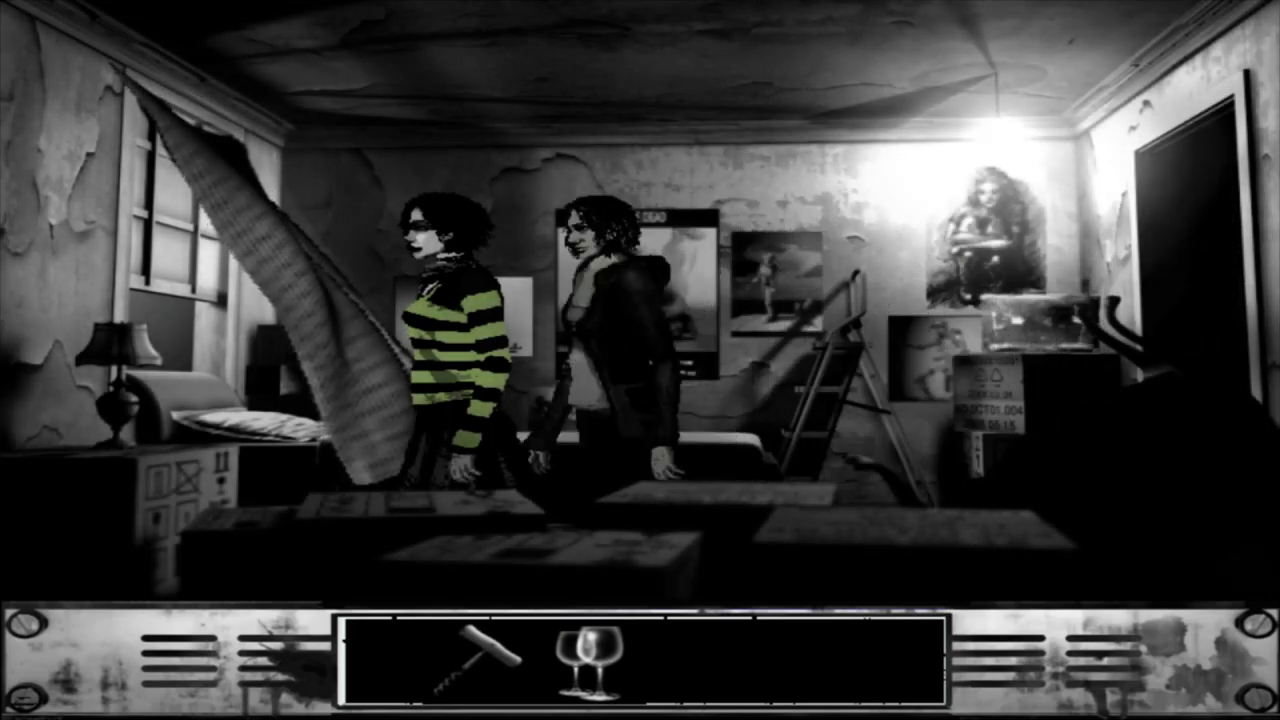
Give Mitzi the corkscrew from the inventory, then hand her the wine glasses
left_click(460, 660)
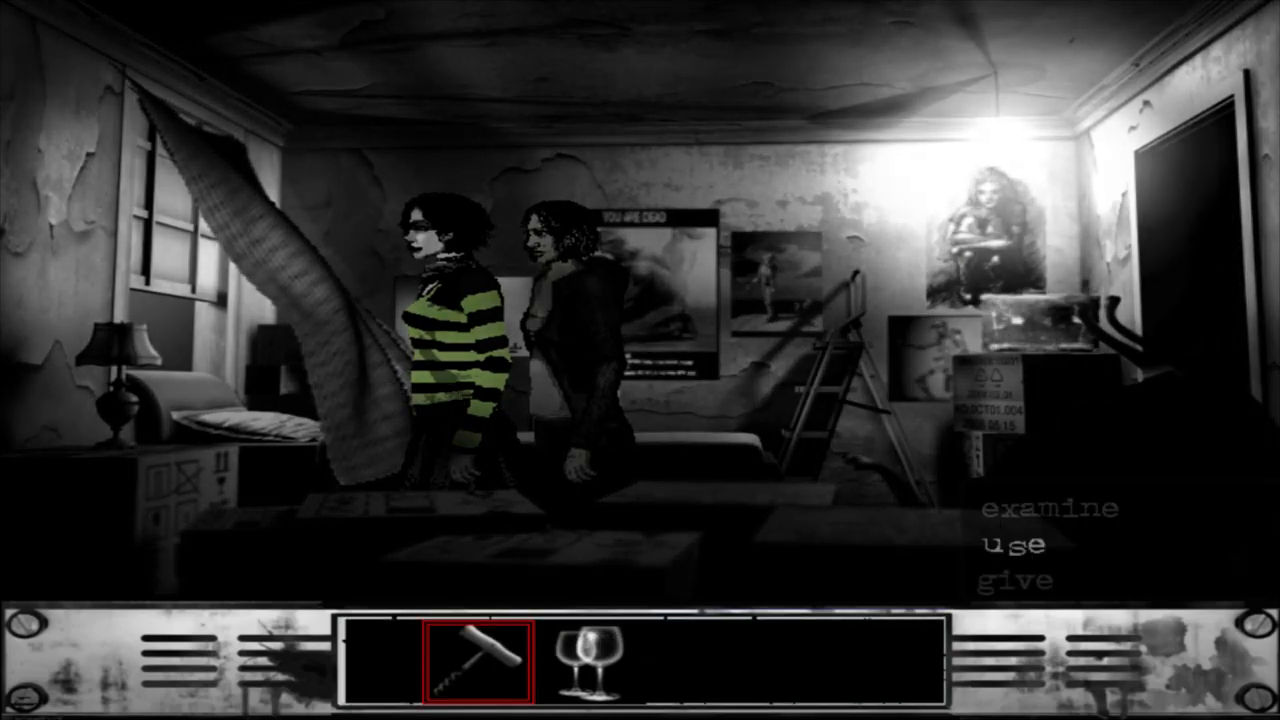
left_click(468, 658)
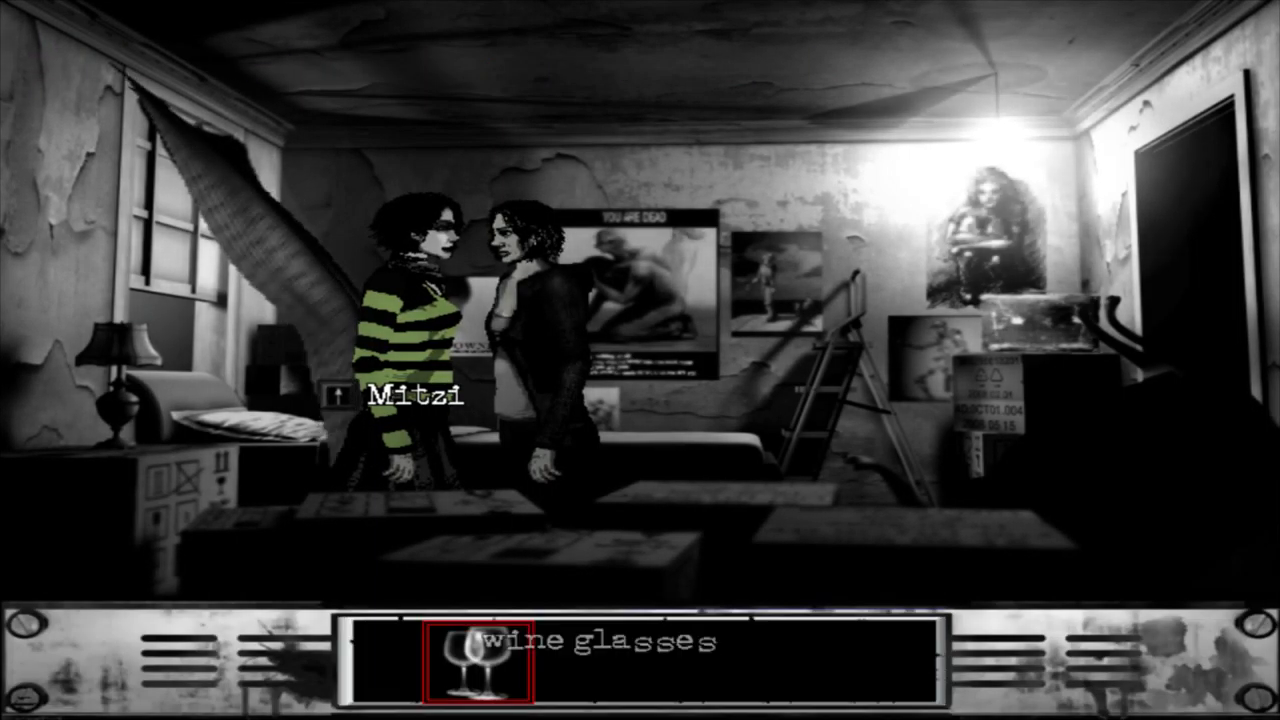
left_click(476, 660)
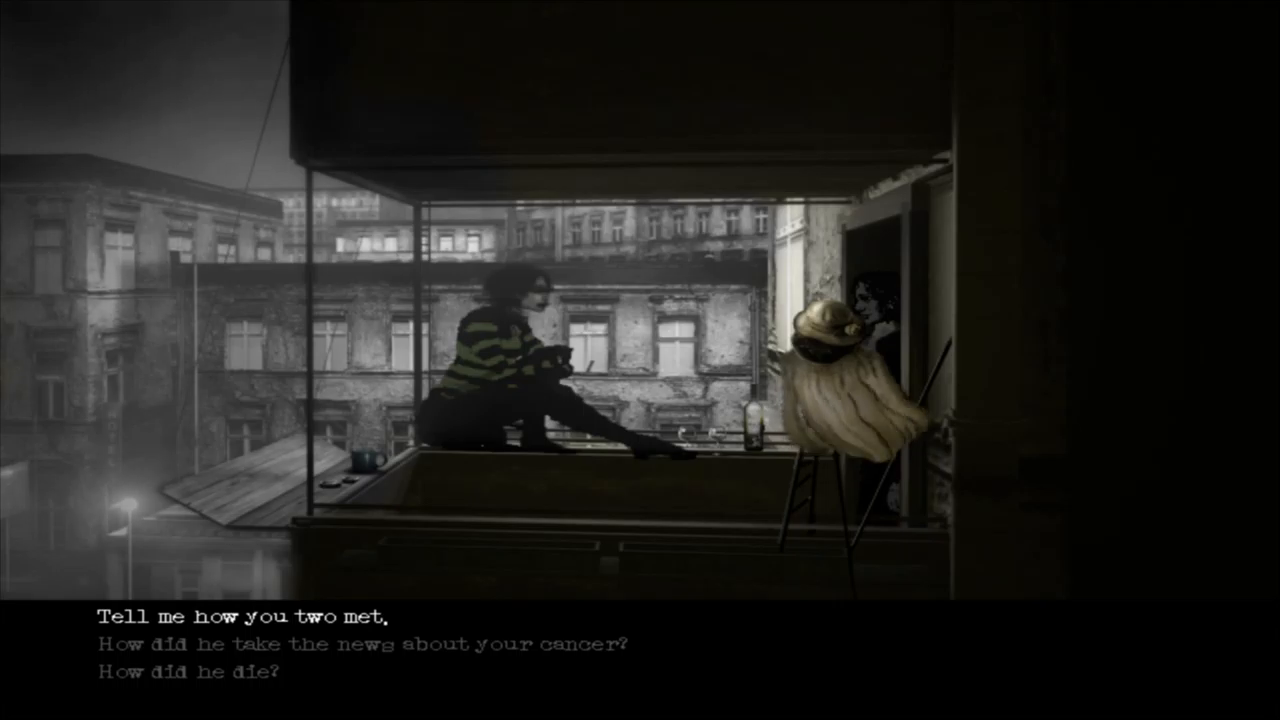
Choose the dialogue option 'Tell me how you two met.' while talking with Mitzi
left_click(240, 616)
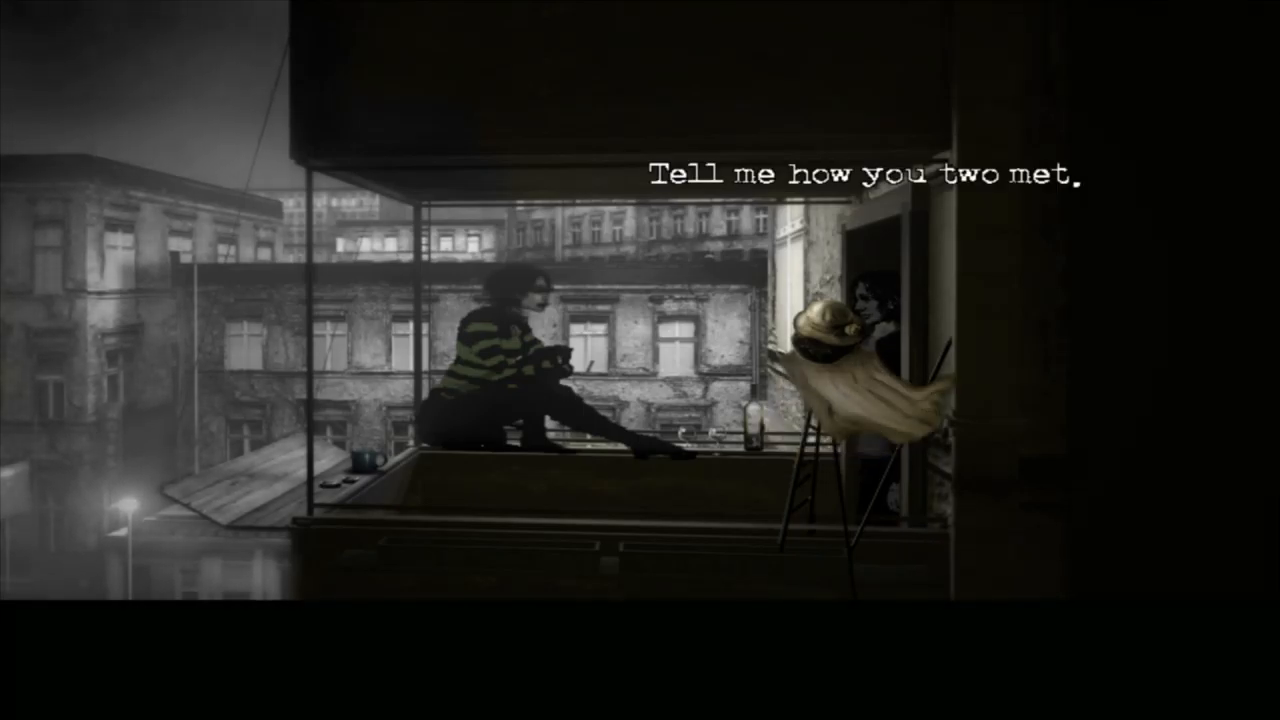